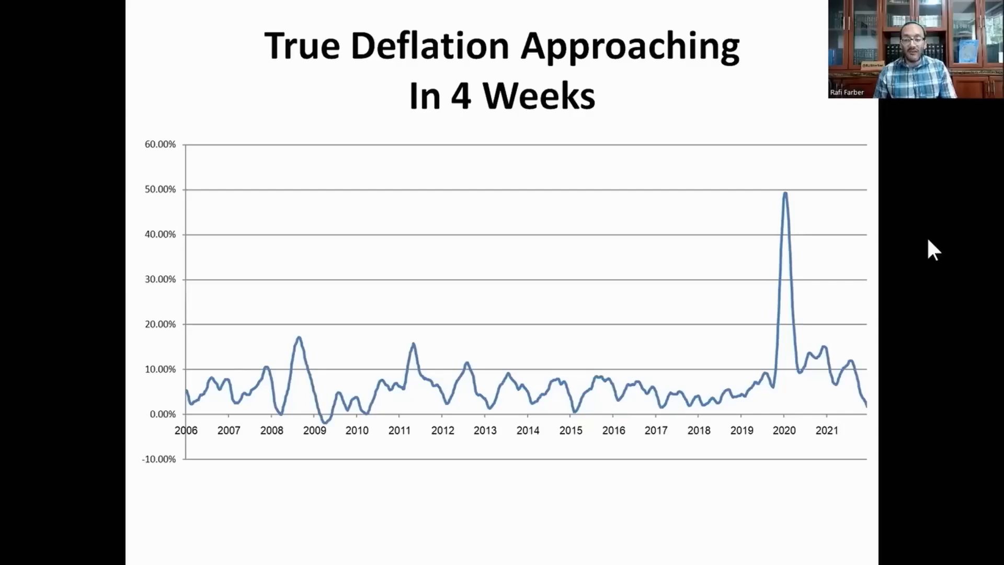
{"action": "mouse_move", "coordinate": [876, 430]}
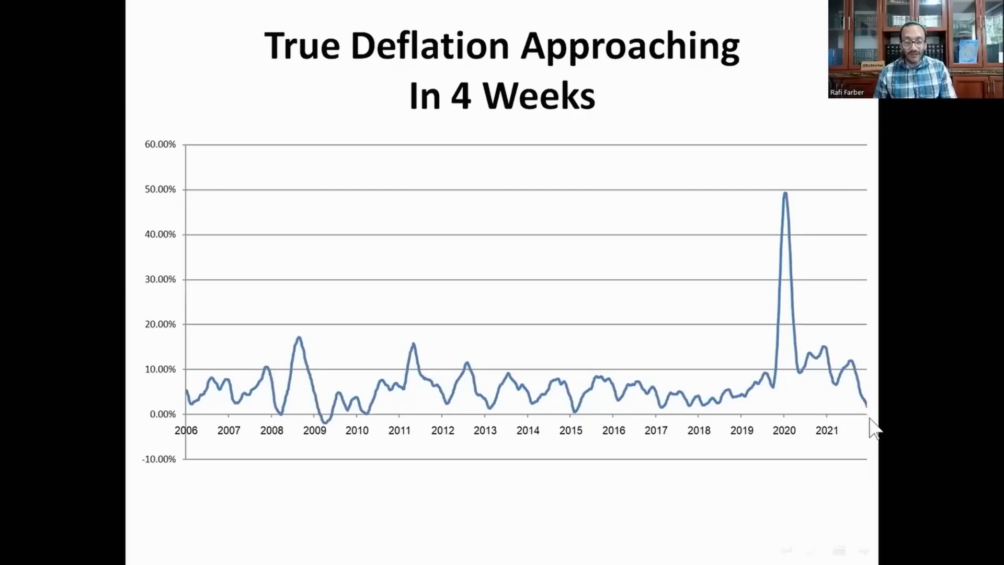
{"action": "mouse_move", "coordinate": [877, 420]}
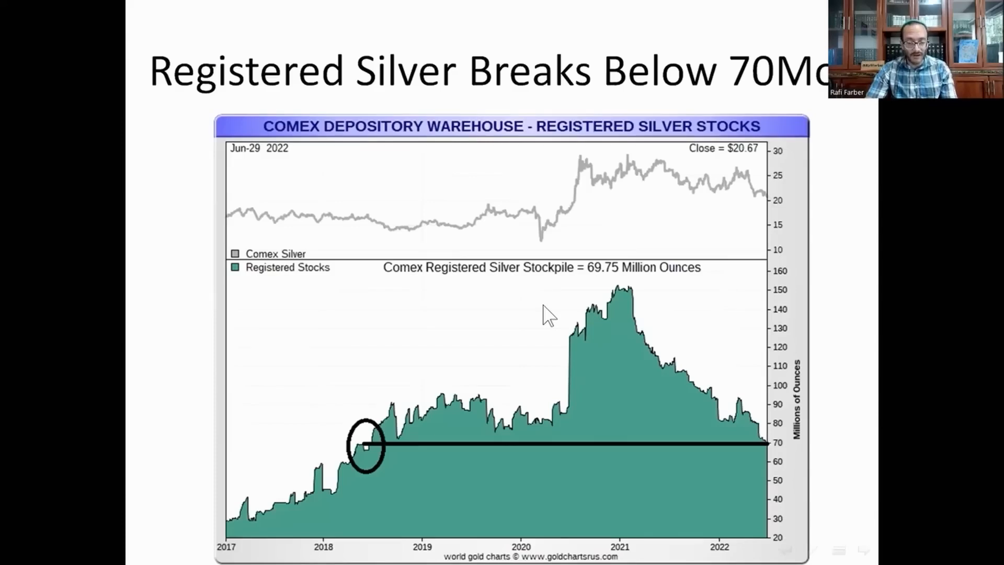
{"action": "mouse_move", "coordinate": [634, 298]}
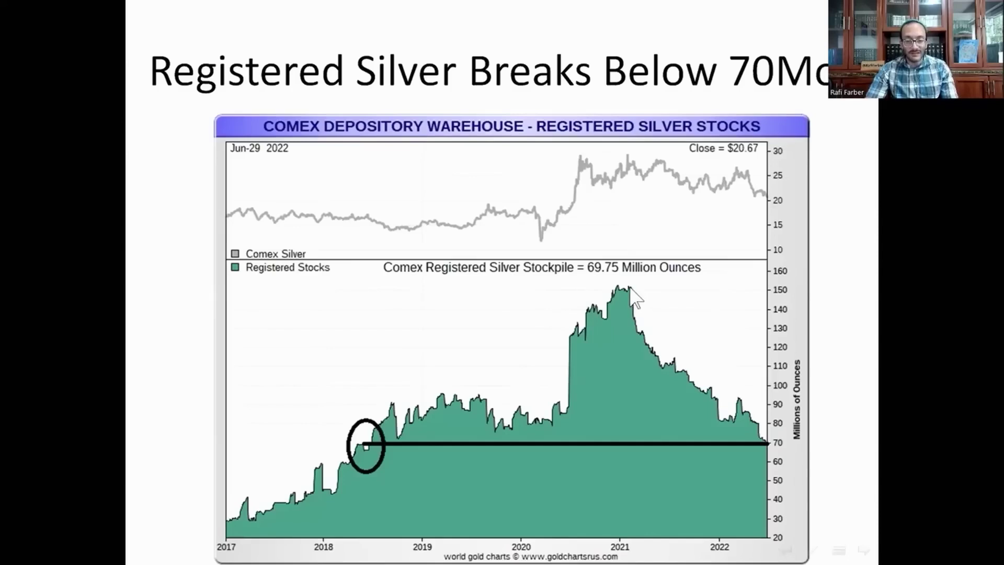
{"action": "mouse_move", "coordinate": [695, 365]}
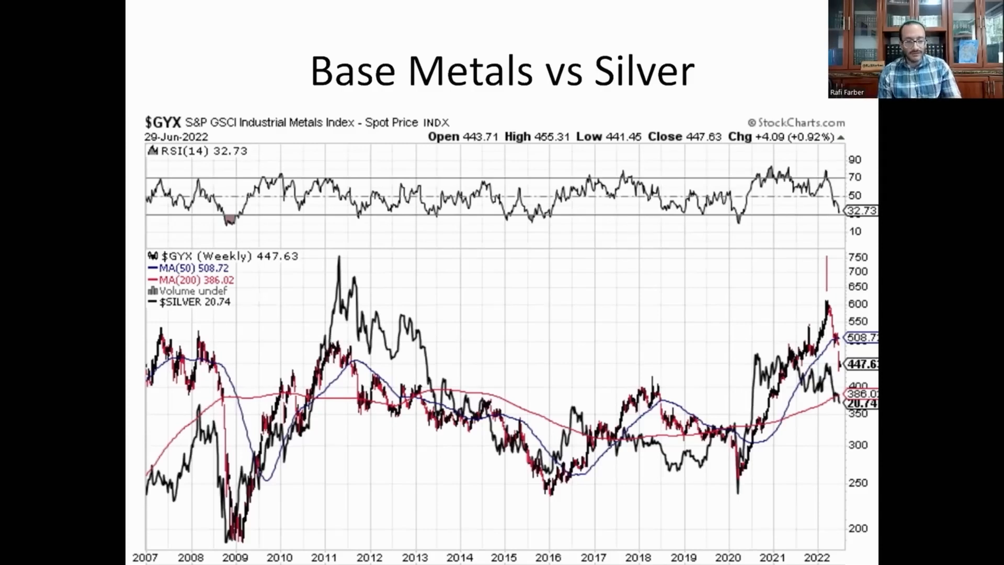
{"action": "mouse_move", "coordinate": [336, 252]}
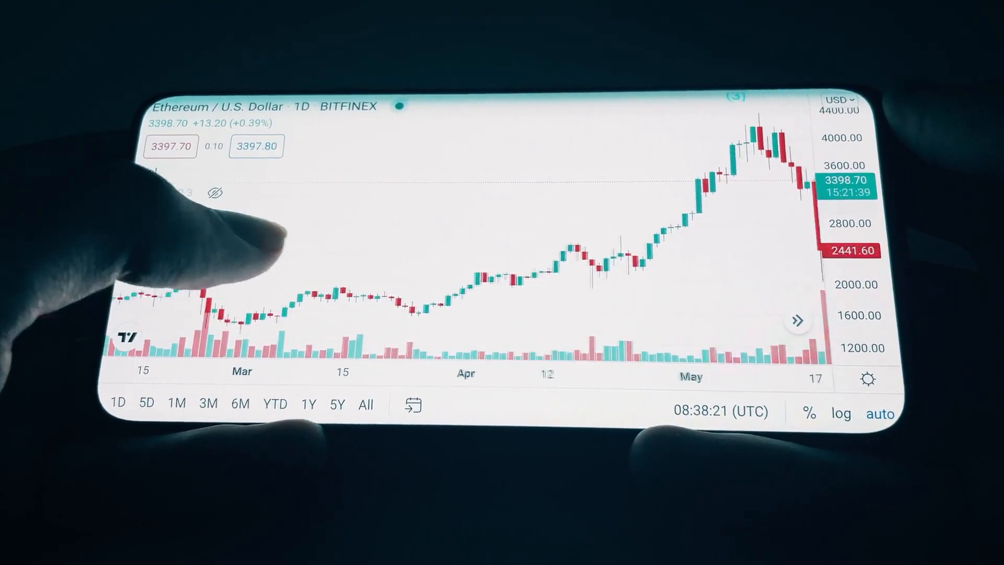
{"action": "left_click_drag", "start_coordinate": [577, 256], "coordinate": [384, 256]}
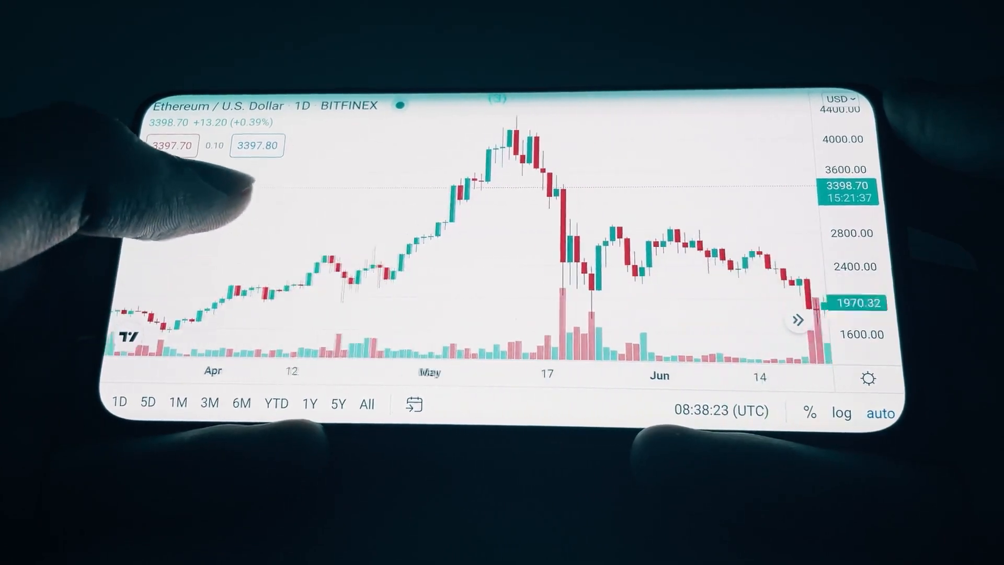
{"action": "scroll", "scroll_direction": "right", "scroll_amount": 3}
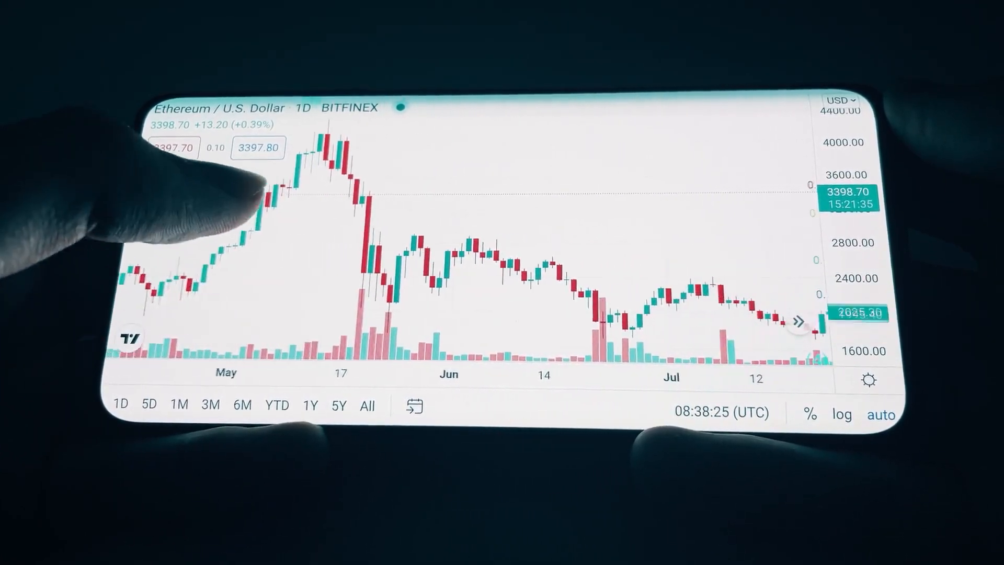